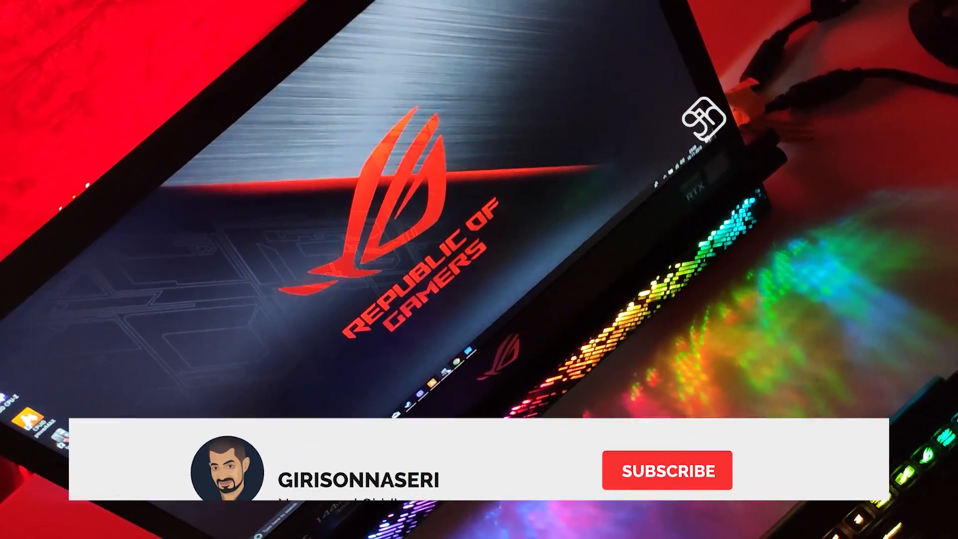
pyautogui.click(666, 470)
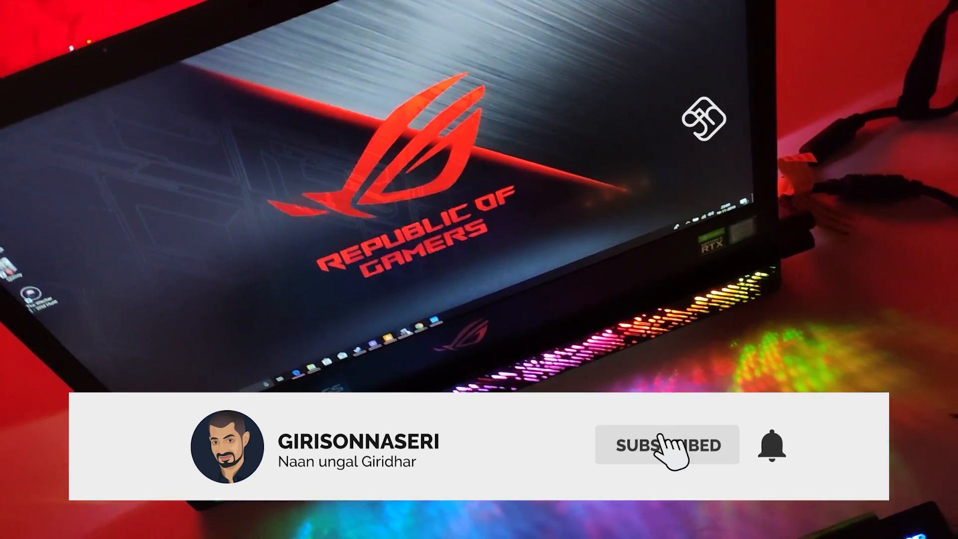